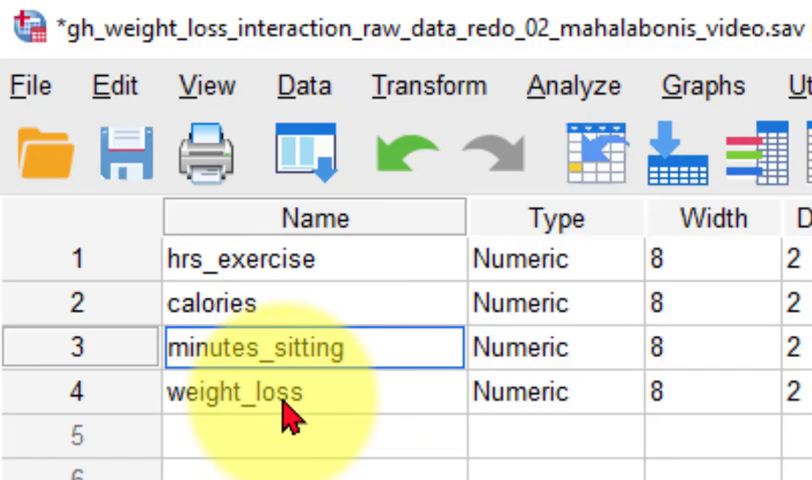
- Open the Linear Regression dialog from Analyze > Regression > Linear with weight_loss selected
click(235, 391)
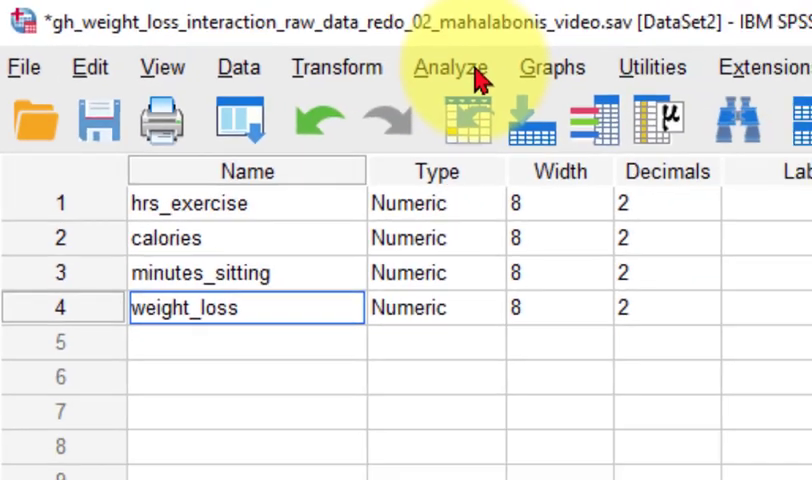
click(449, 67)
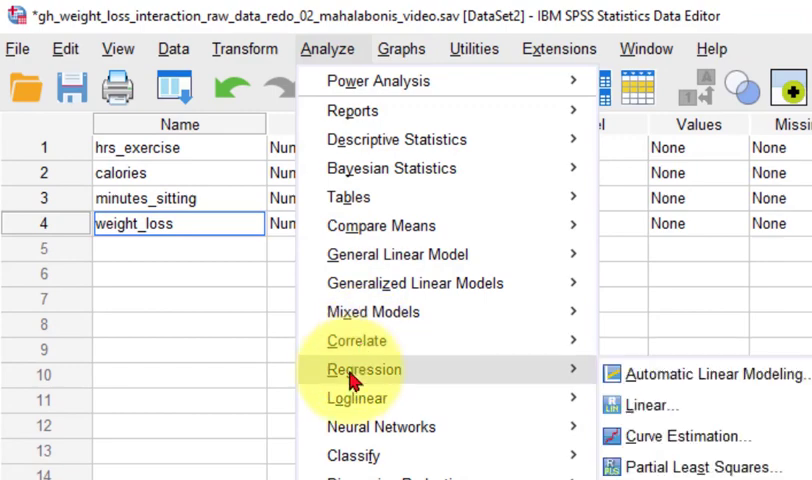
click(651, 405)
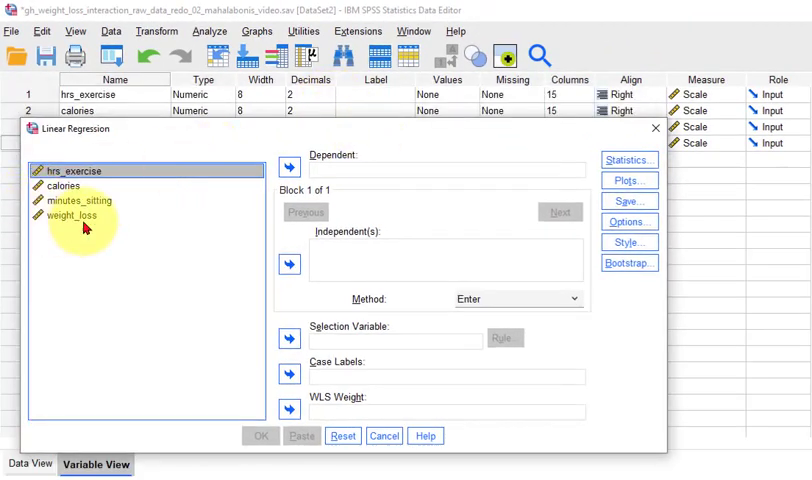
- Assign weight_loss as dependent and hrs_exercise, calories, minutes_sitting as independents
click(289, 168)
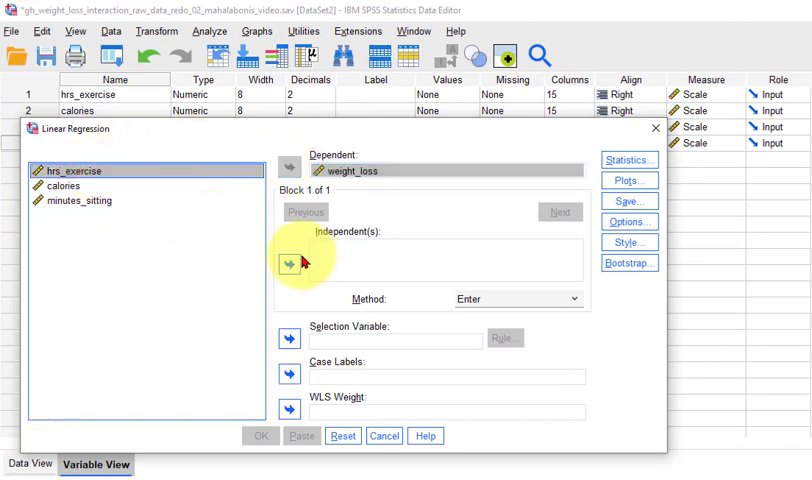
click(289, 262)
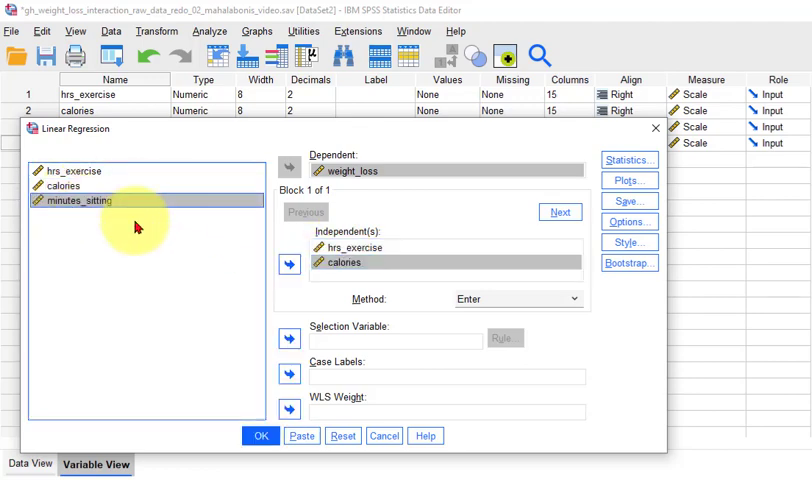
click(289, 270)
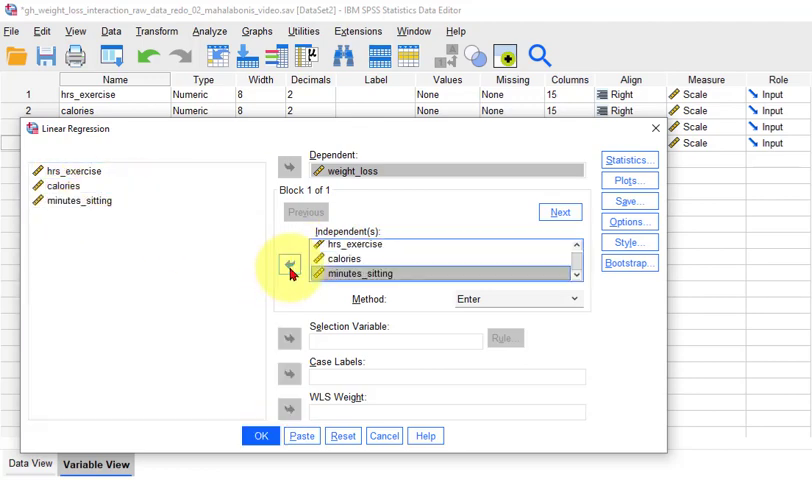
click(628, 159)
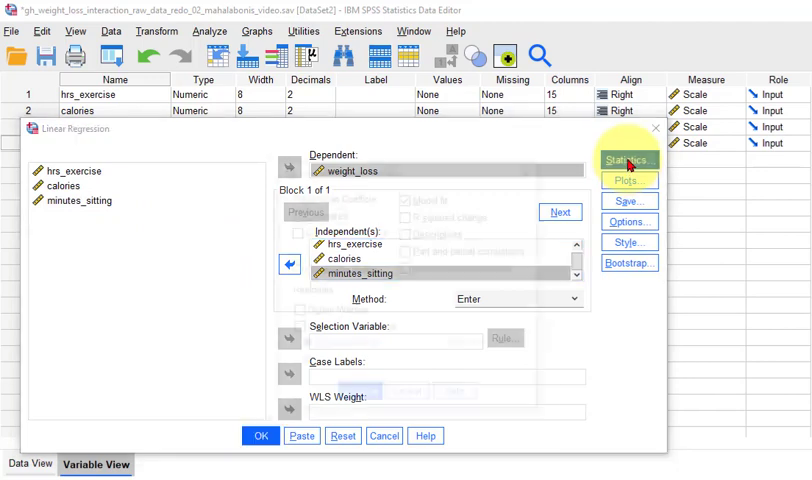
- Add the Durbin-Watson residual test to the regression statistics
click(628, 159)
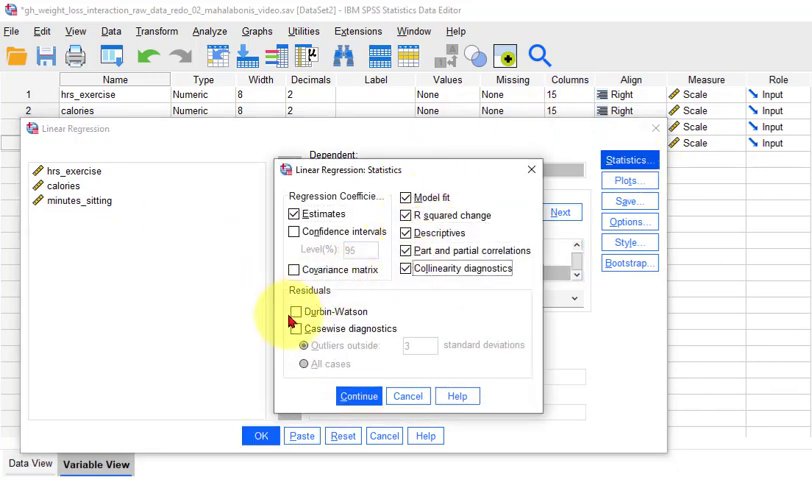
click(297, 311)
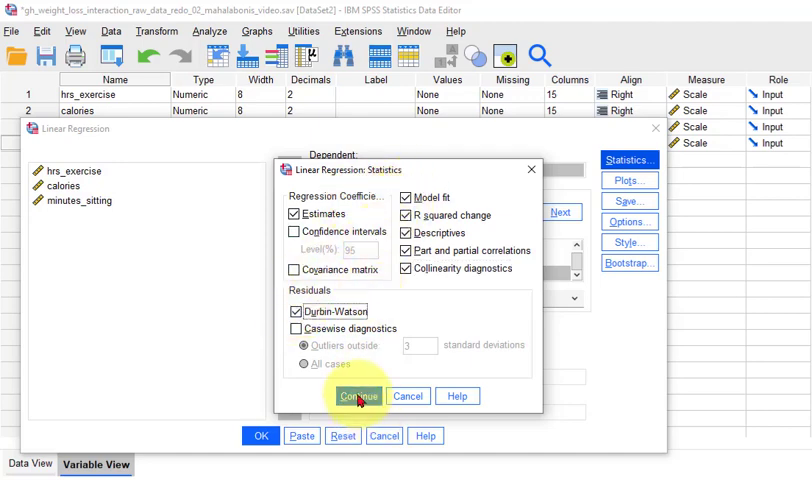
click(357, 396)
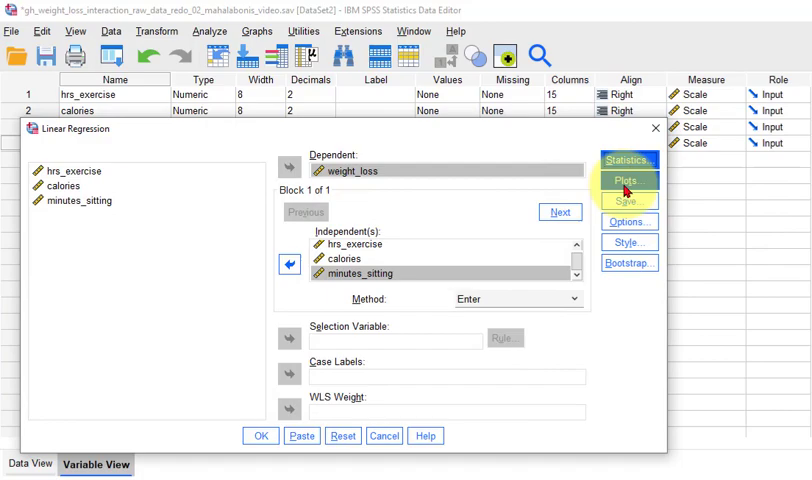
- Turn on saving Mahalanobis distances in the regression Save options
click(627, 201)
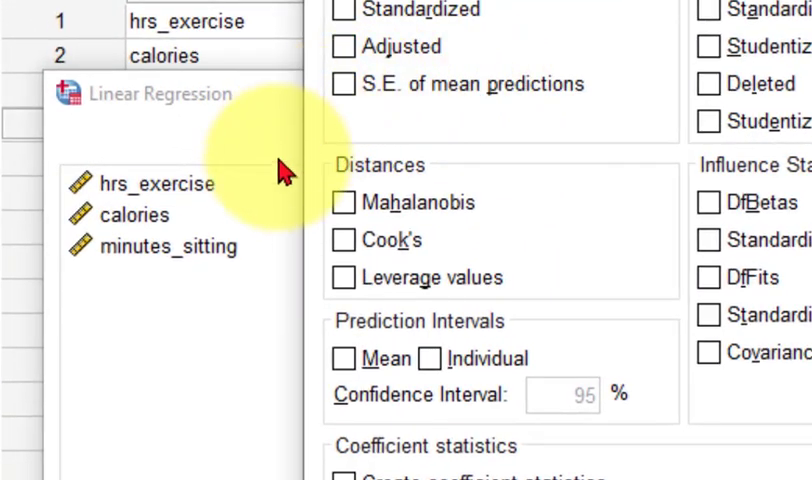
mouse_move(530, 290)
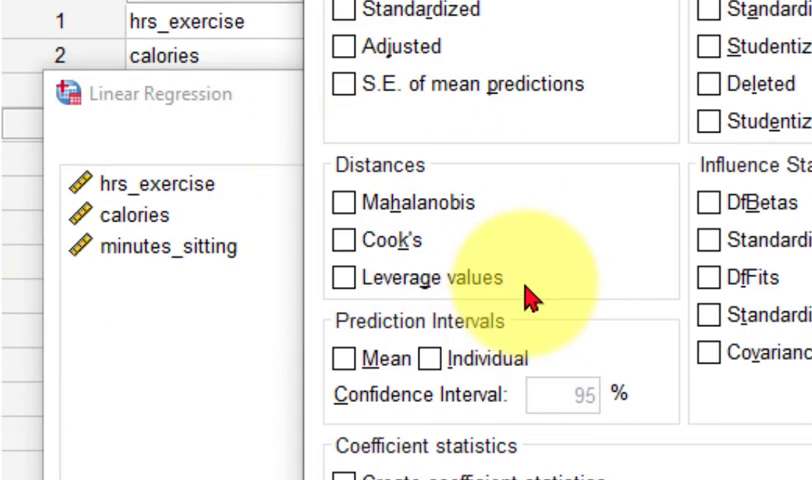
mouse_move(335, 170)
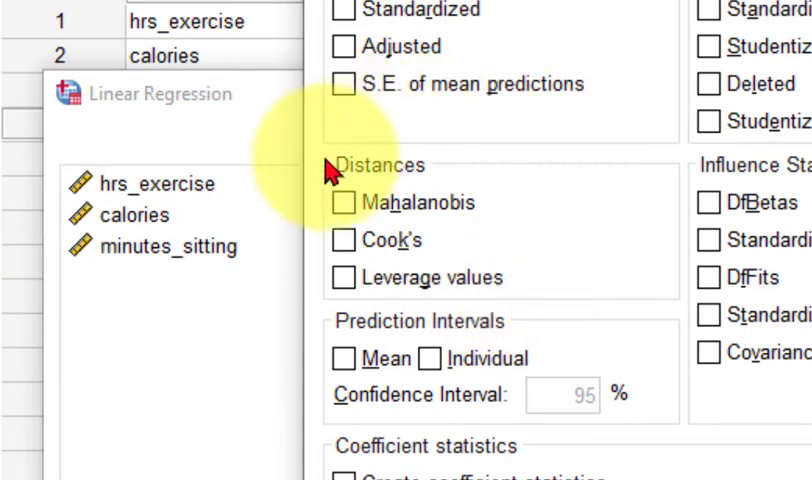
mouse_move(380, 210)
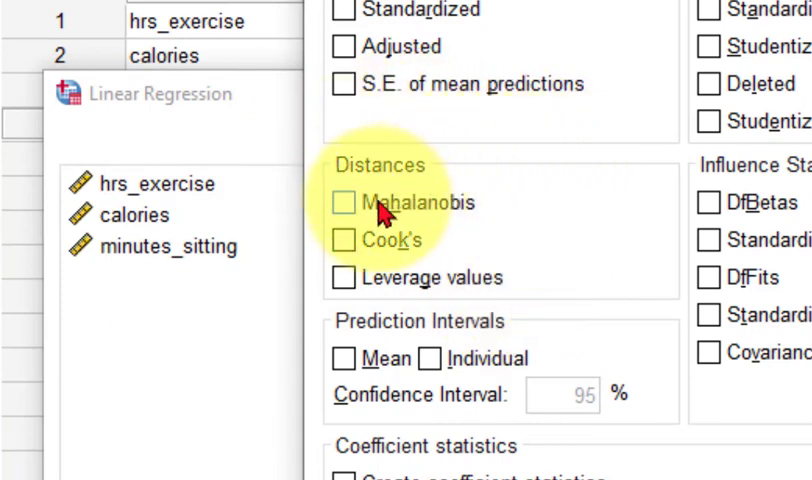
click(343, 202)
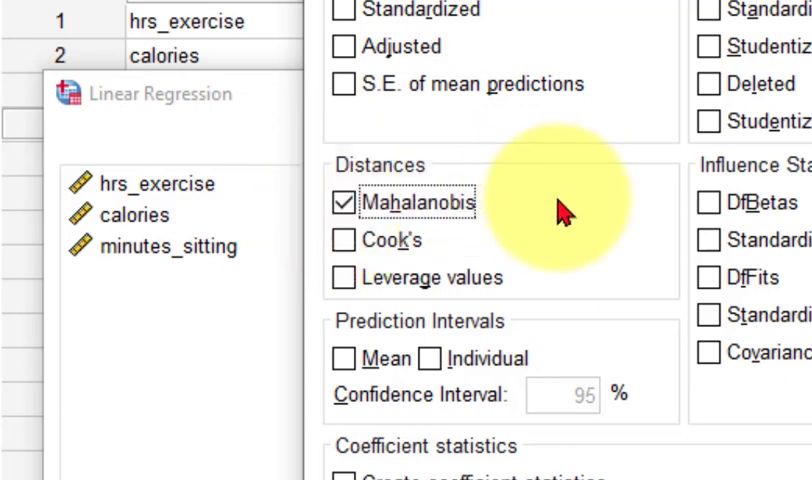
mouse_move(500, 160)
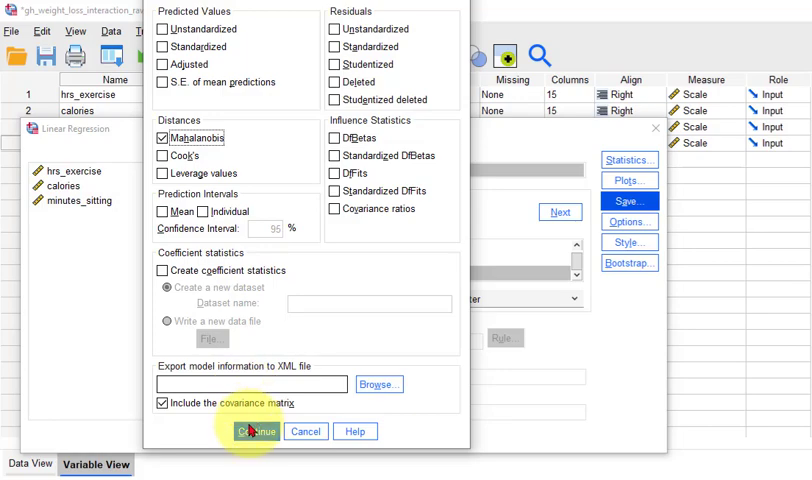
click(255, 431)
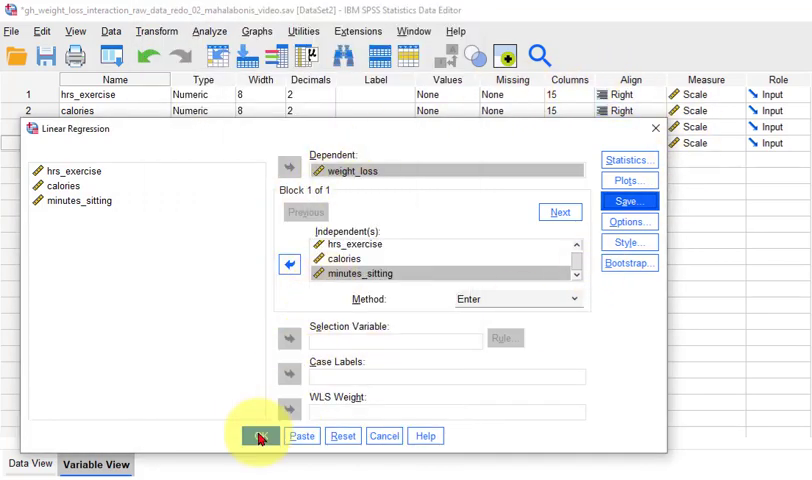
- Run the regression and scroll to the Mahal. Distance row (.068 to 23.475)
click(259, 435)
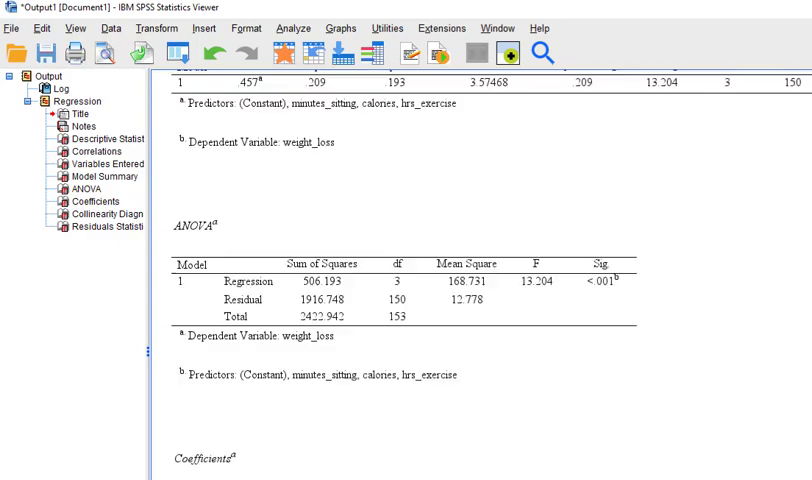
scroll(down, 3)
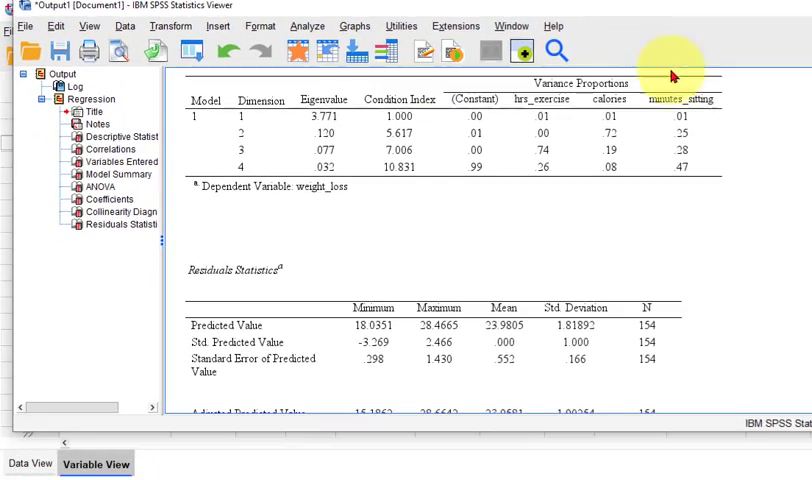
scroll(down, 3)
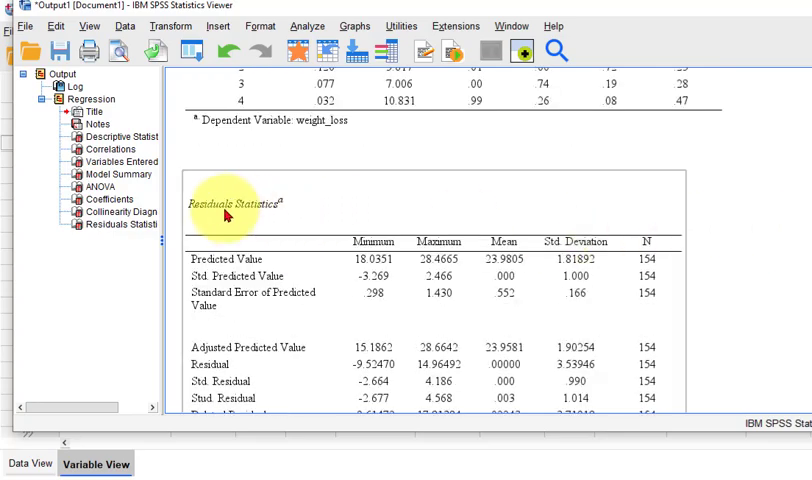
scroll(down, 3)
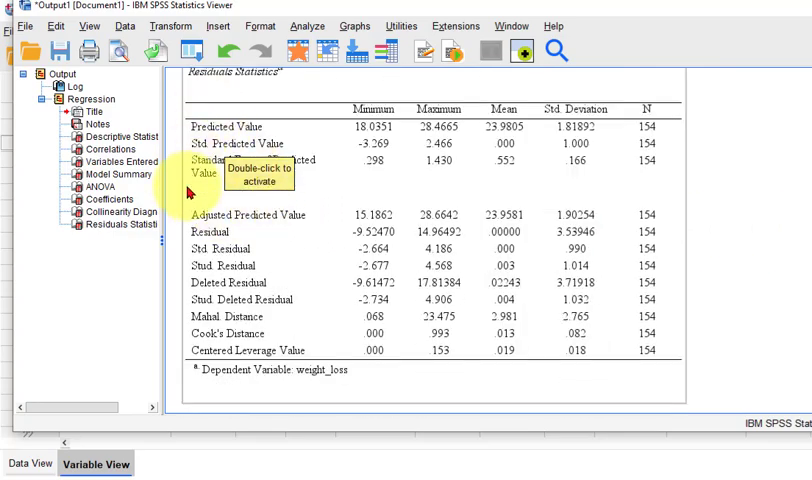
scroll(down, 3)
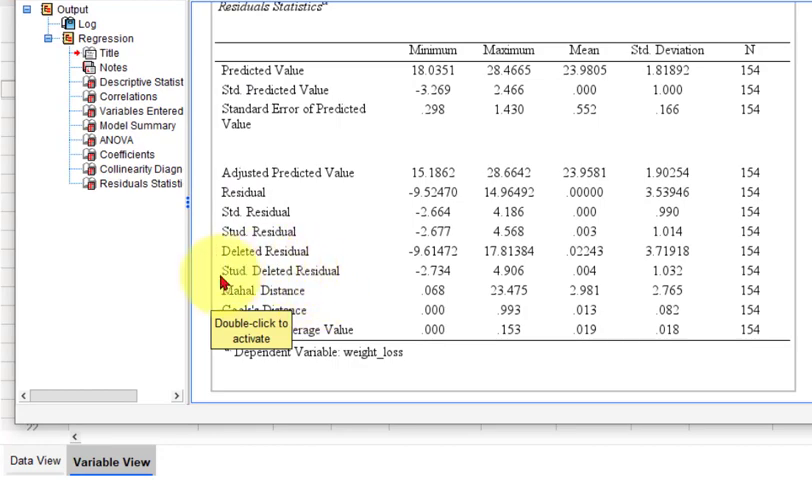
mouse_move(345, 300)
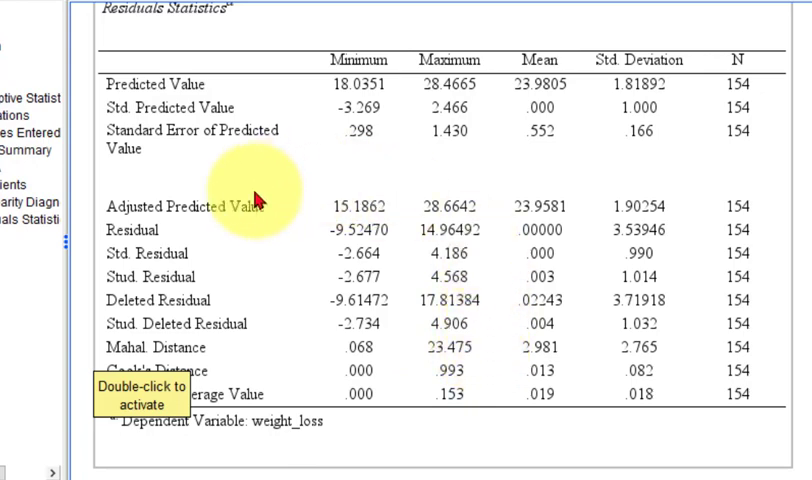
mouse_move(135, 355)
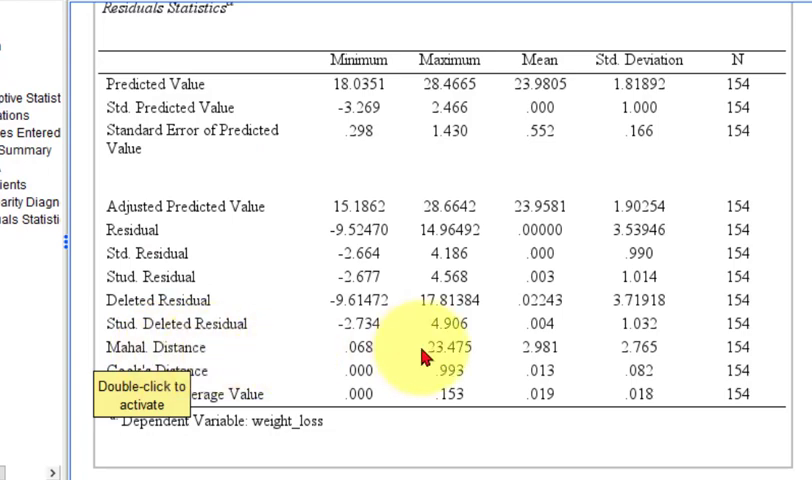
mouse_move(465, 360)
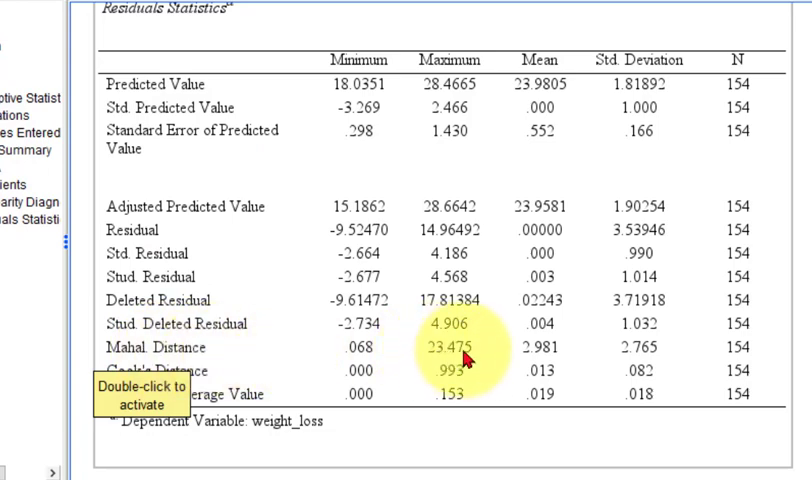
mouse_move(160, 347)
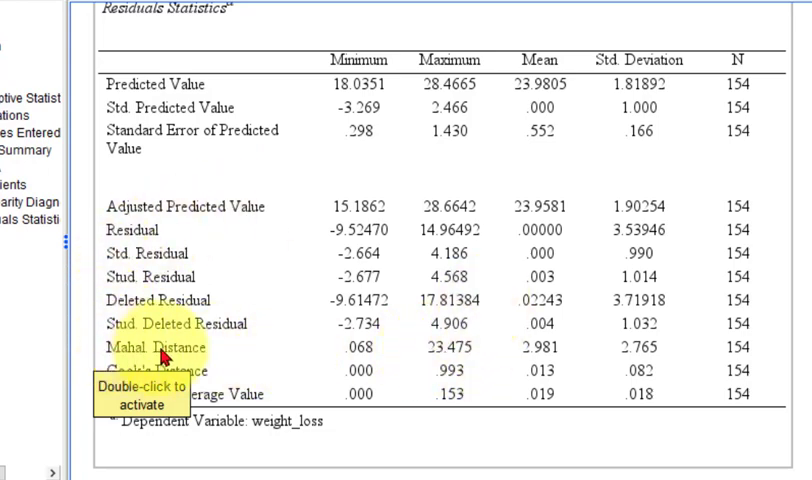
mouse_move(305, 348)
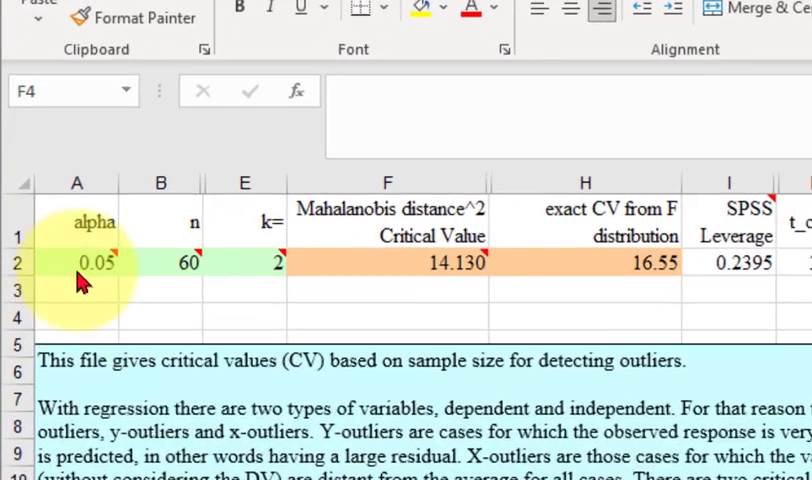
- Enter n = 154 in B2 and k = 3 in E2, yielding an 18.585 cutoff
click(76, 262)
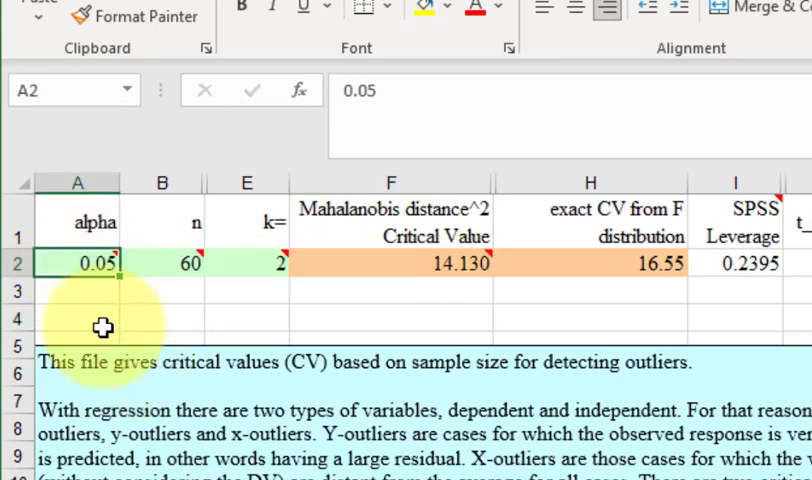
mouse_move(171, 205)
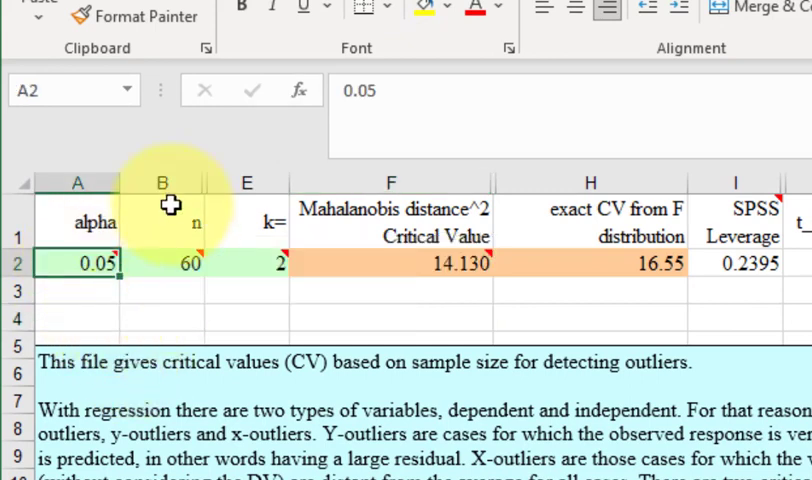
click(163, 262)
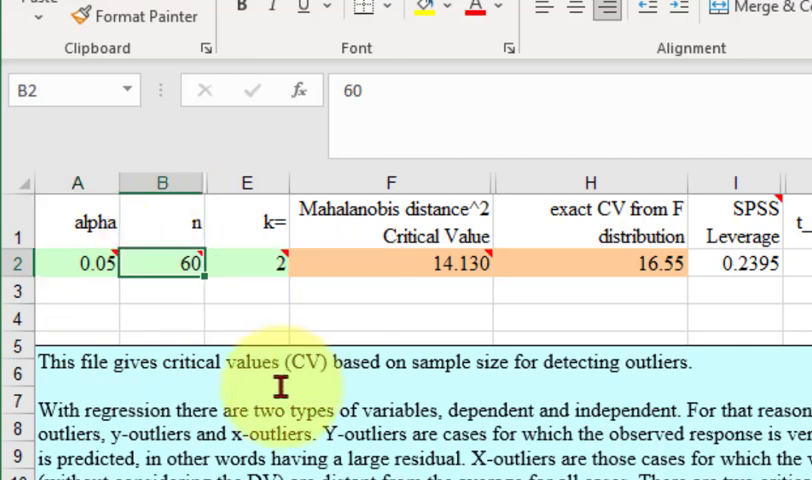
text(154)
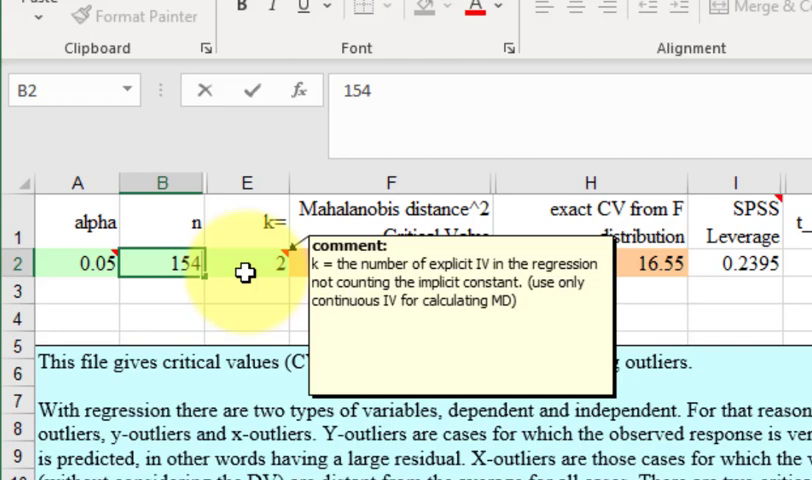
click(247, 264)
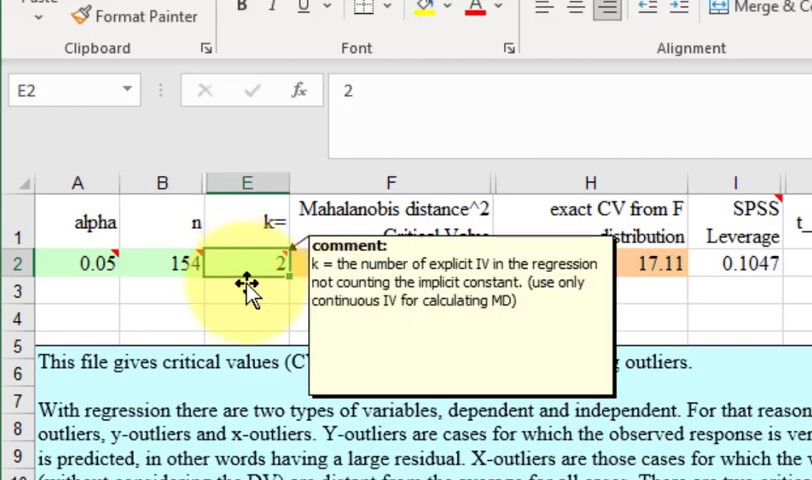
text(3)
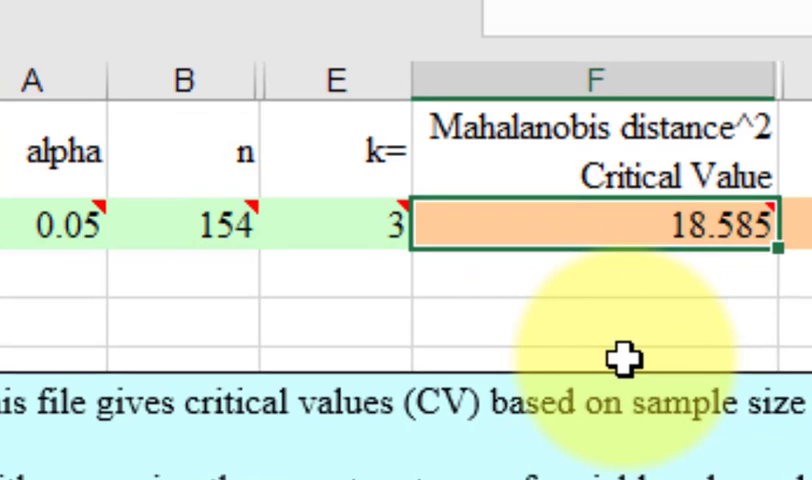
mouse_move(560, 320)
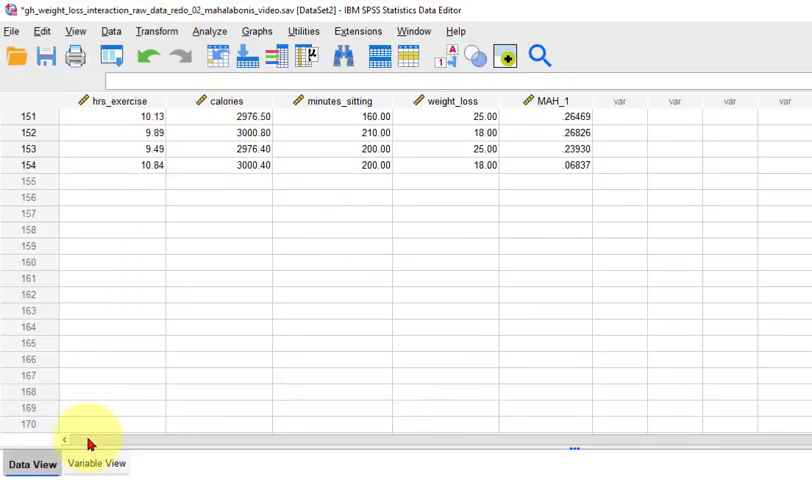
- Check MAH_1 in Variable View, then sort its Data View column descending
click(96, 462)
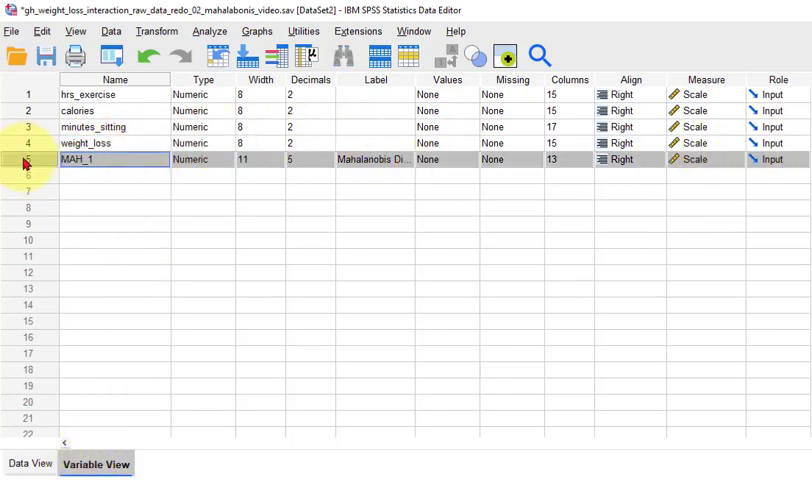
click(30, 463)
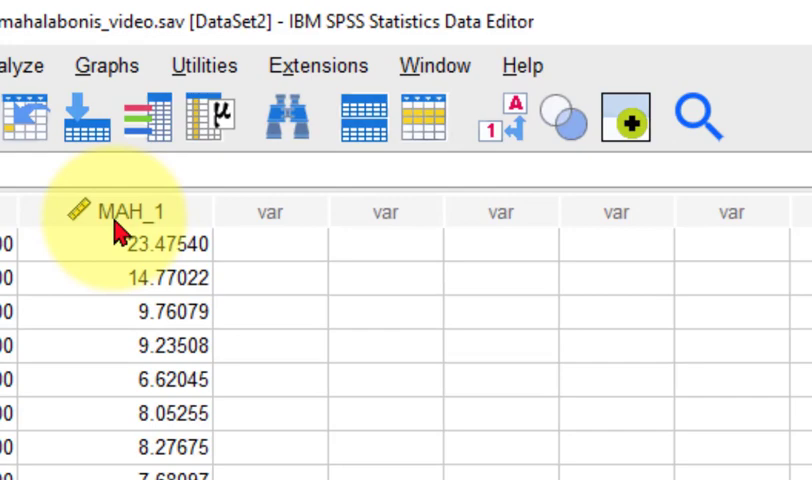
right_click(120, 210)
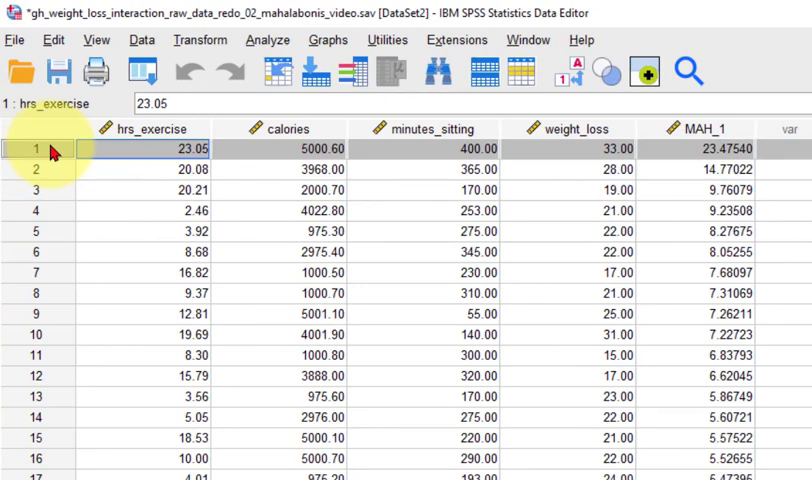
mouse_move(75, 207)
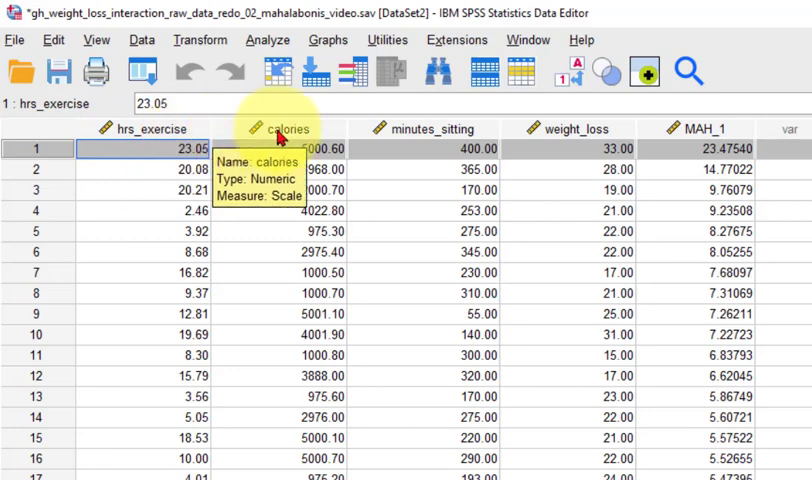
mouse_move(155, 135)
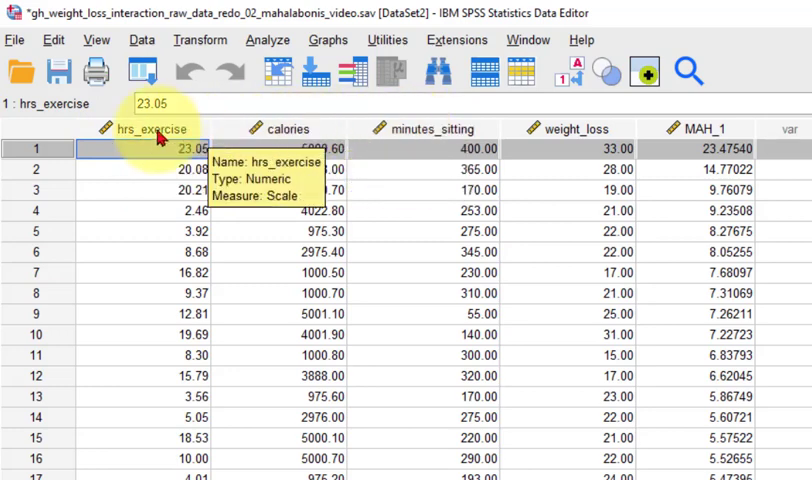